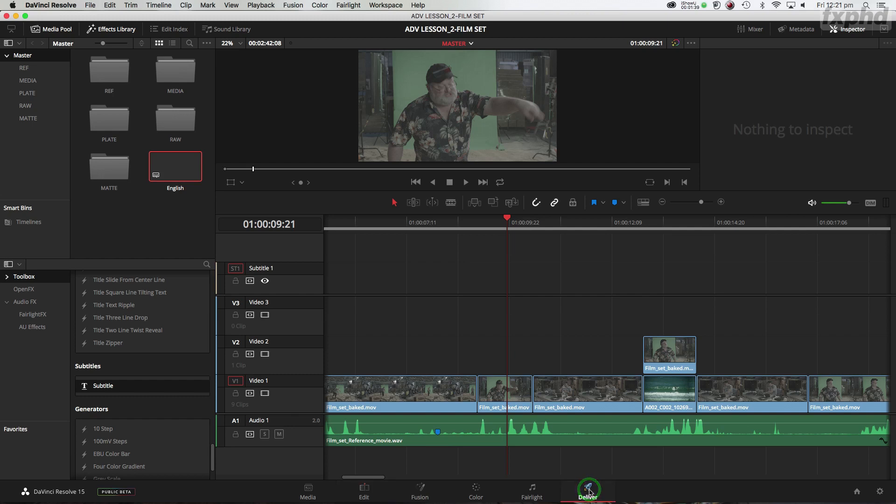
# Show the Deliver page render settings where the subtitle export options live
pyautogui.click(588, 487)
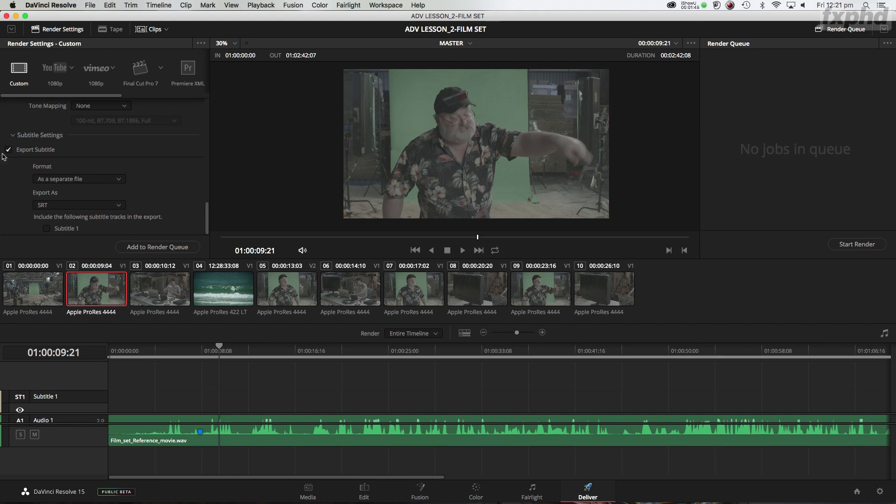
pyautogui.moveTo(88, 210)
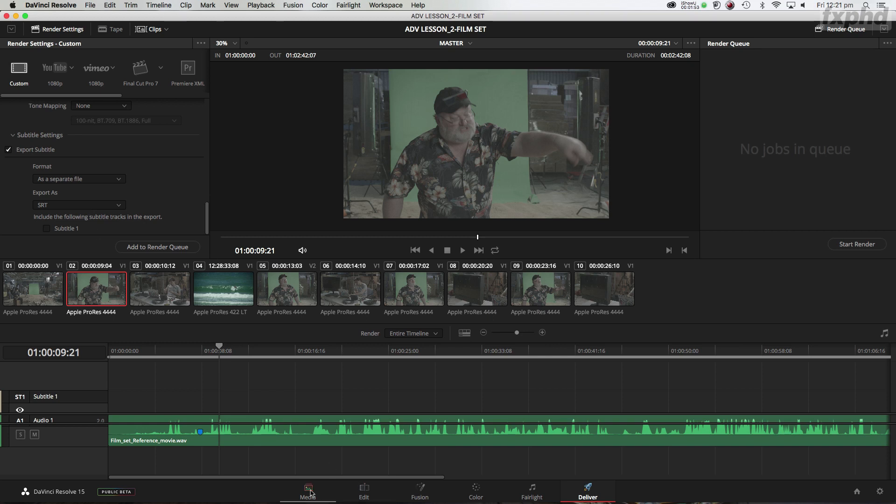
# Import the English SRT subtitle file into the media pool's master bin via Import Subtitle
pyautogui.click(308, 487)
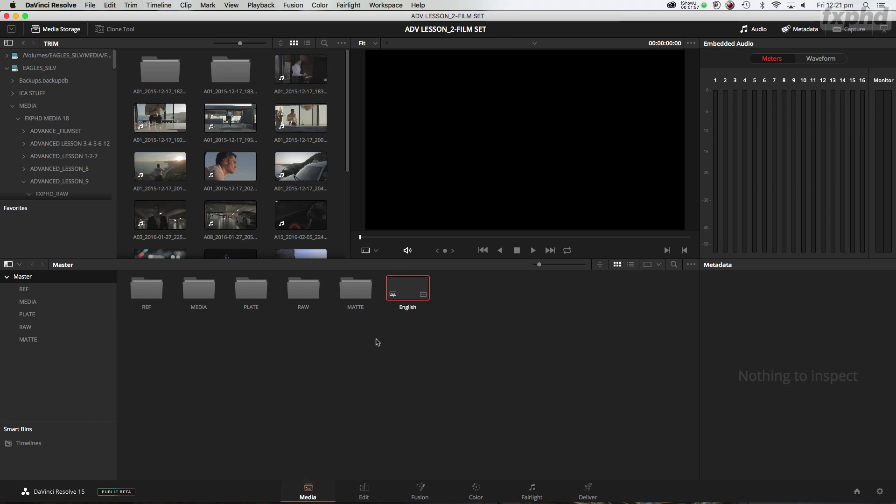
pyautogui.rightClick(377, 341)
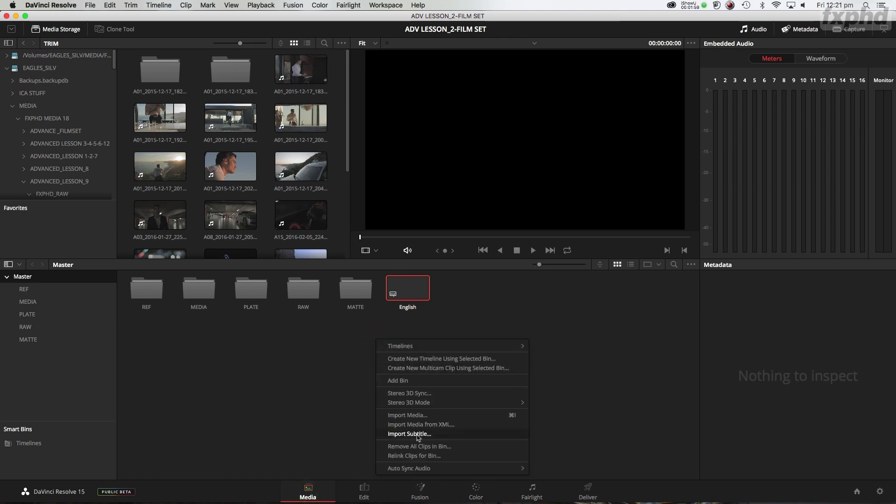
pyautogui.click(409, 432)
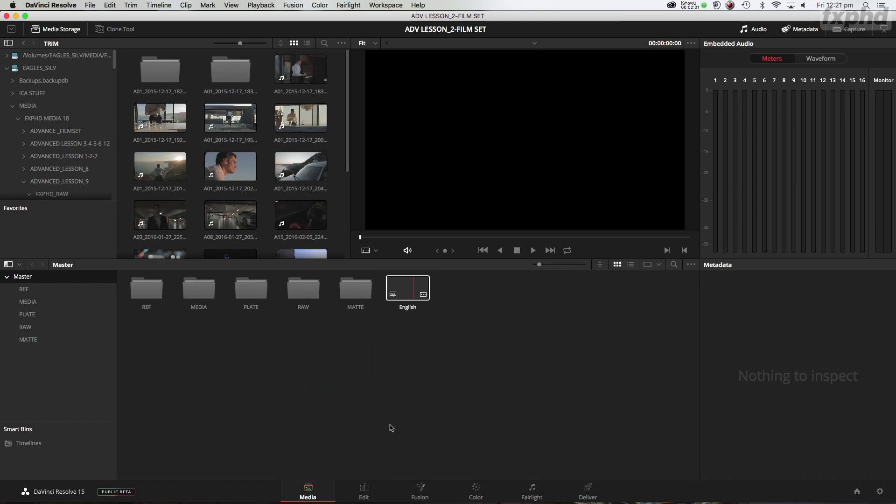
# Lay the English subtitles on track ST1 and preview the first caption over the footage
pyautogui.click(364, 497)
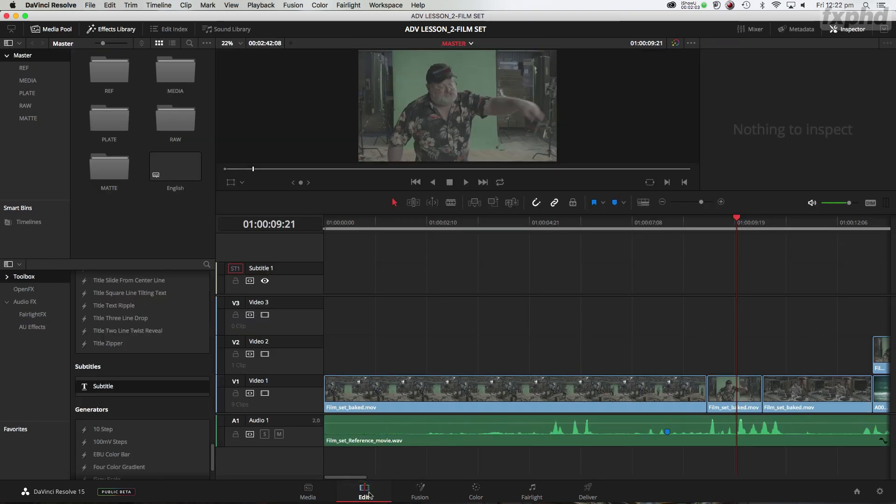
pyautogui.moveTo(311, 246)
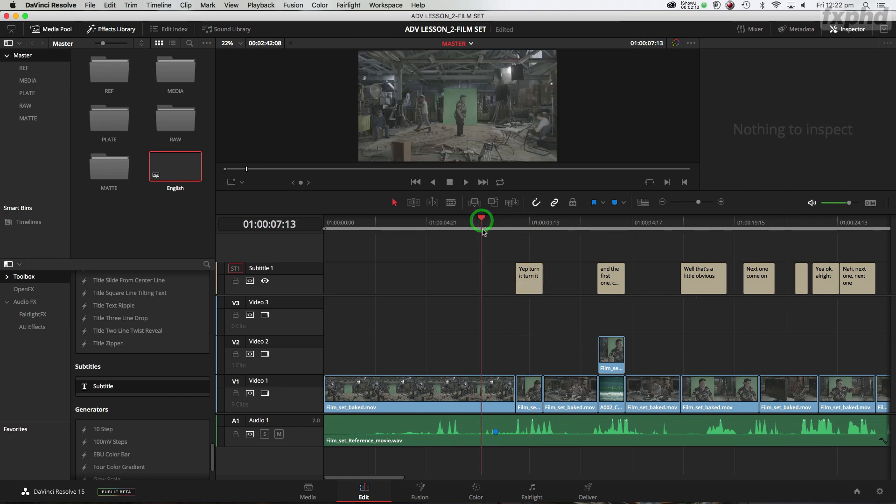
pyautogui.click(464, 182)
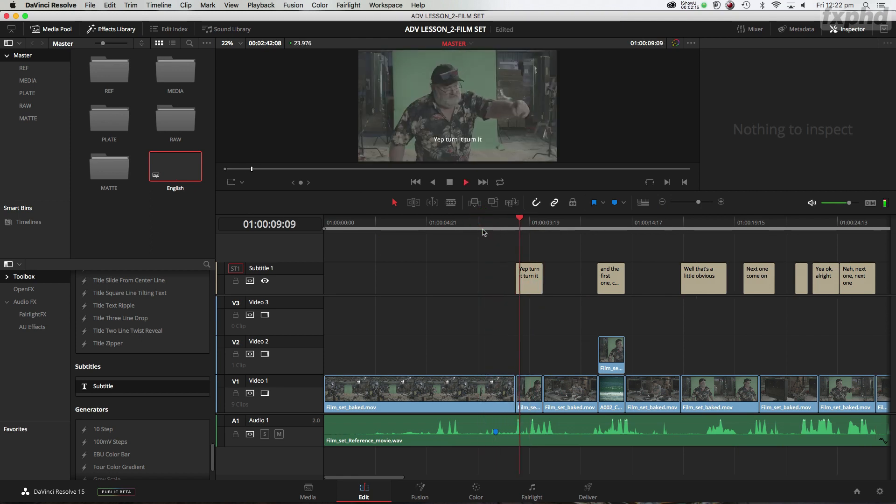